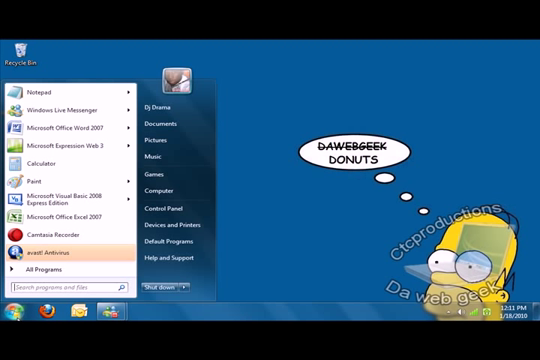
{"action": "mouse_move", "coordinate": [70, 198]}
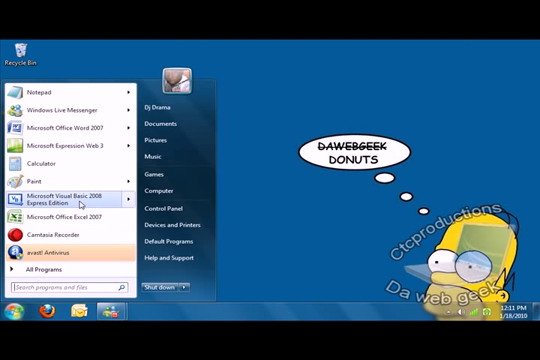
Launch Visual Basic 2008 Express Edition from the Start menu
{"action": "left_click", "coordinate": [72, 198]}
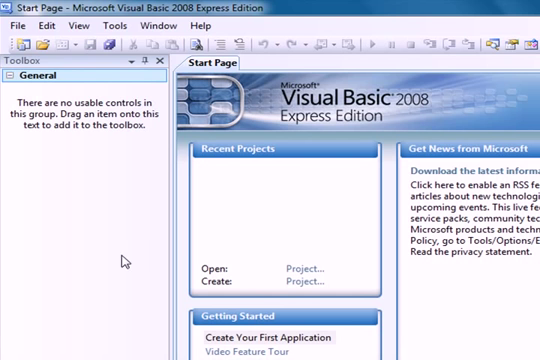
Create a new Windows Forms Application project named Notepad via File > New Project
{"action": "left_click", "coordinate": [16, 24]}
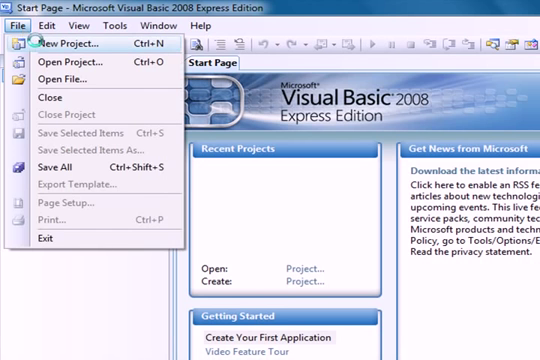
{"action": "left_click", "coordinate": [62, 42]}
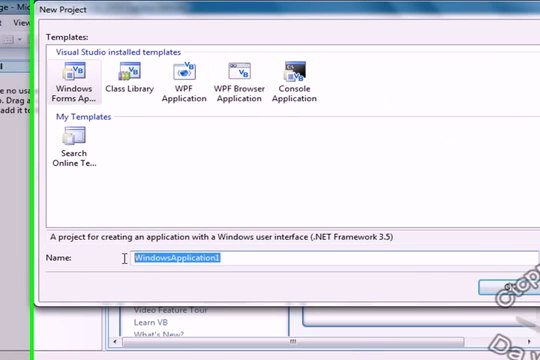
{"action": "type", "text": "Not"}
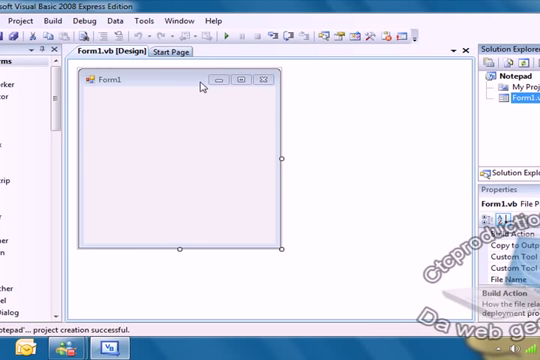
Select Form1 and set its Text property to Notepad in the Properties window
{"action": "left_click", "coordinate": [180, 150]}
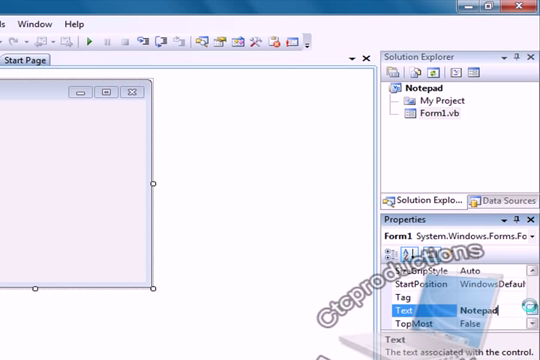
{"action": "scroll", "scroll_direction": "down", "scroll_amount": 3}
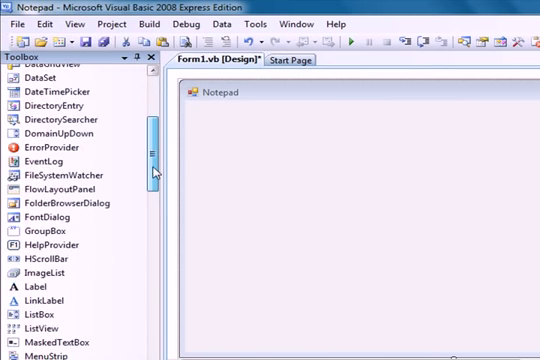
Add a MenuStrip, StatusStrip and RichTextBox, docking the RichTextBox to fill the form
{"action": "scroll", "scroll_direction": "down", "scroll_amount": 3}
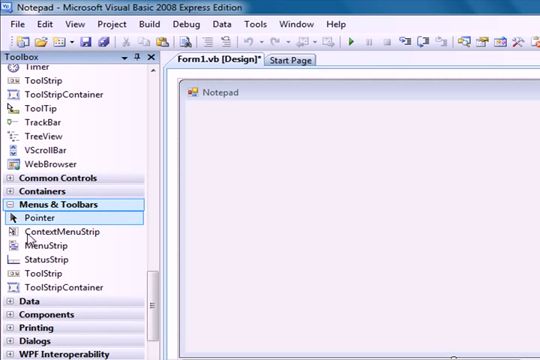
{"action": "left_click", "coordinate": [58, 244]}
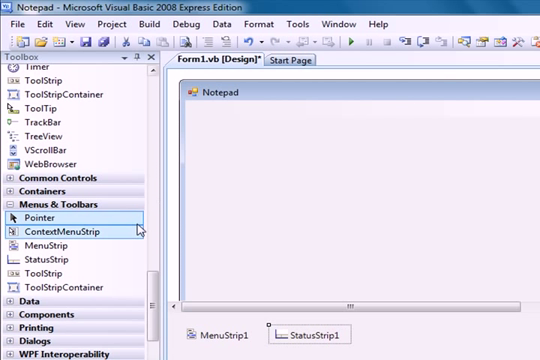
{"action": "mouse_move", "coordinate": [146, 244]}
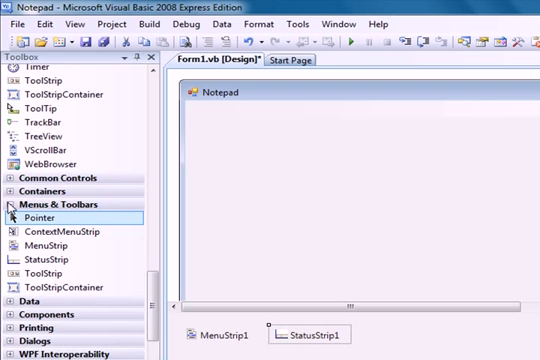
{"action": "scroll", "scroll_direction": "down", "scroll_amount": 3}
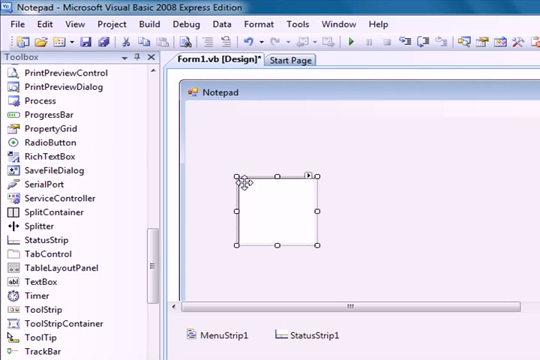
{"action": "left_click", "coordinate": [312, 184]}
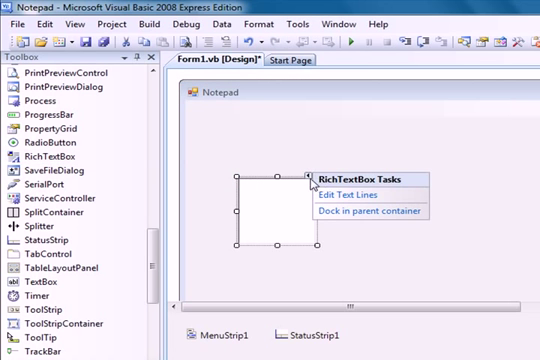
{"action": "left_click", "coordinate": [366, 210]}
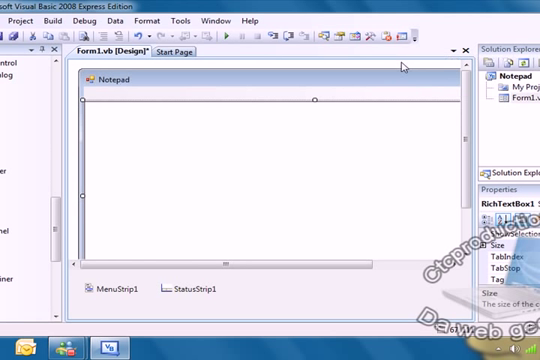
{"action": "mouse_move", "coordinate": [84, 104]}
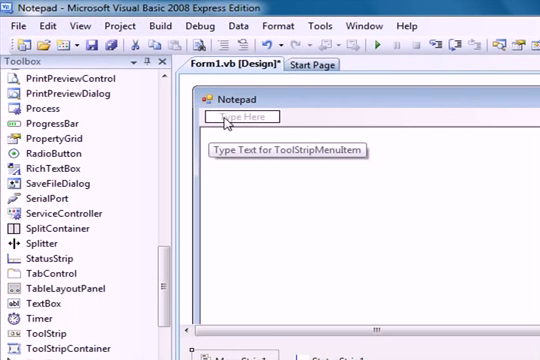
Enter File, Edit and Format menus, then Open and Save items under File
{"action": "type", "text": "F"}
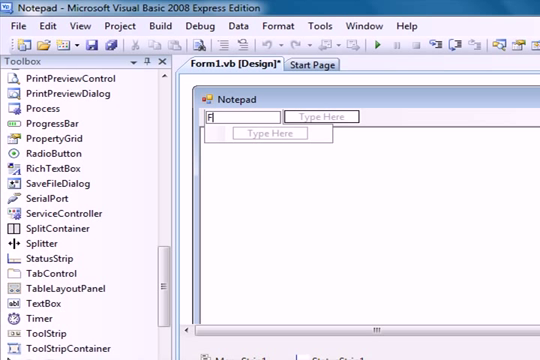
{"action": "type", "text": "File"}
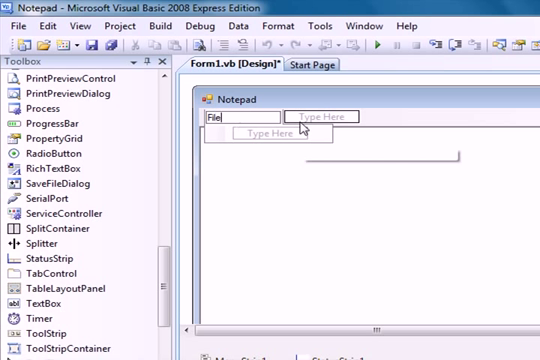
{"action": "type", "text": "Edit"}
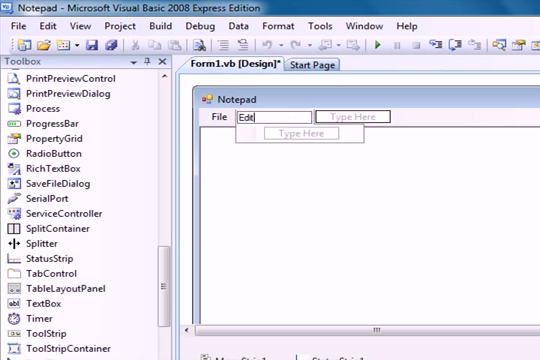
{"action": "mouse_move", "coordinate": [344, 118]}
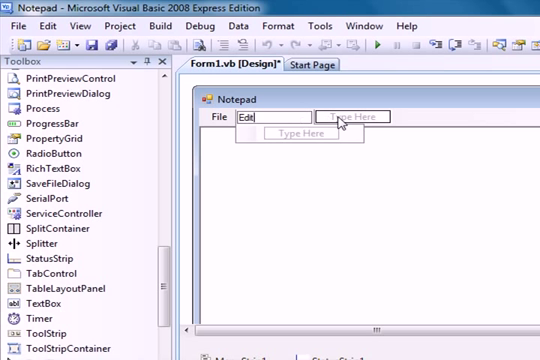
{"action": "type", "text": "Format"}
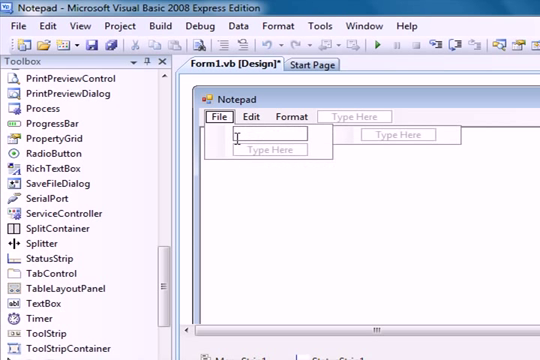
{"action": "type", "text": "Open"}
{"action": "type", "text": "Exit"}
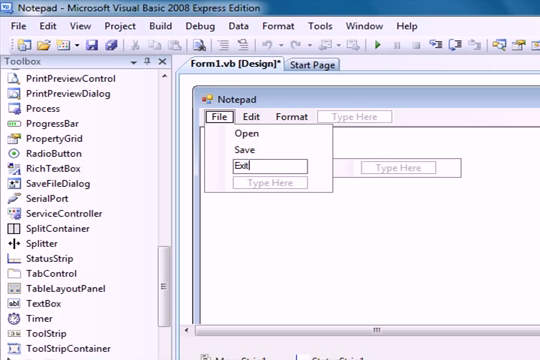
Fill the Edit menu with Redo, Undo, Cut, Copy, Paste, Clear and Select All items
{"action": "left_click", "coordinate": [264, 116]}
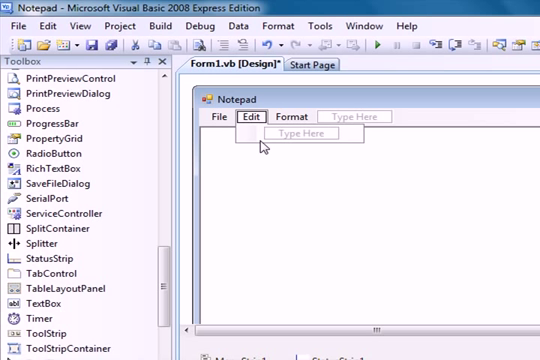
{"action": "left_click", "coordinate": [296, 132]}
{"action": "type", "text": "Redo"}
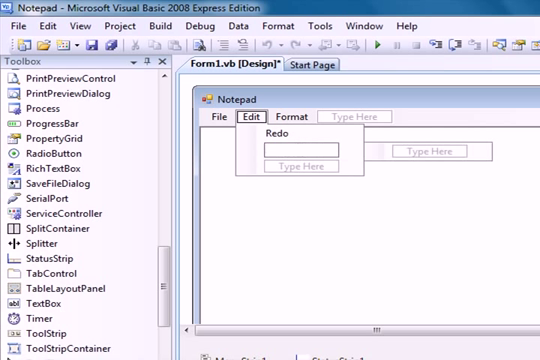
{"action": "type", "text": "Undo"}
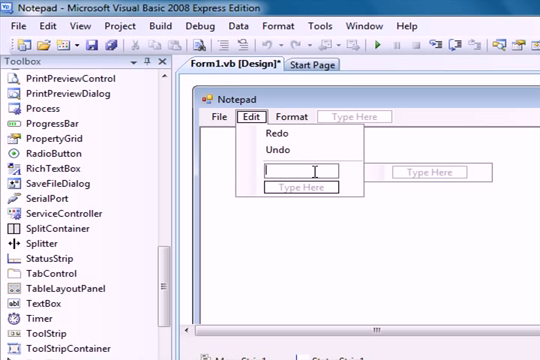
{"action": "type", "text": "Cut"}
{"action": "type", "text": "P"}
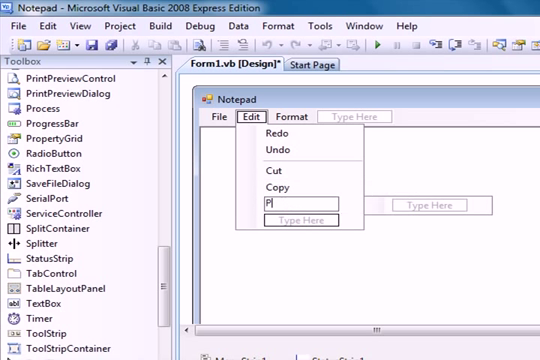
{"action": "type", "text": "aste"}
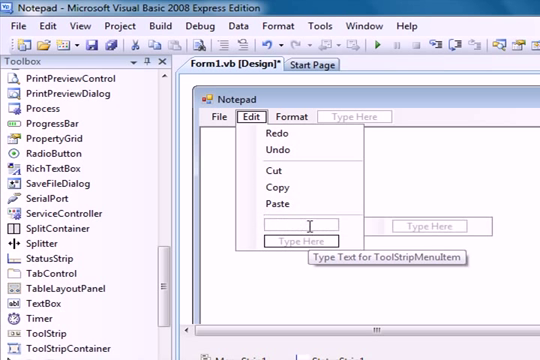
{"action": "type", "text": "C"}
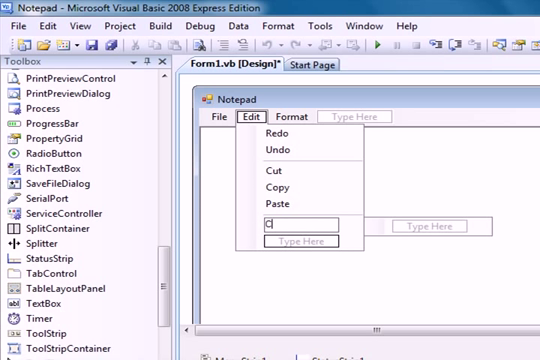
{"action": "type", "text": "lear"}
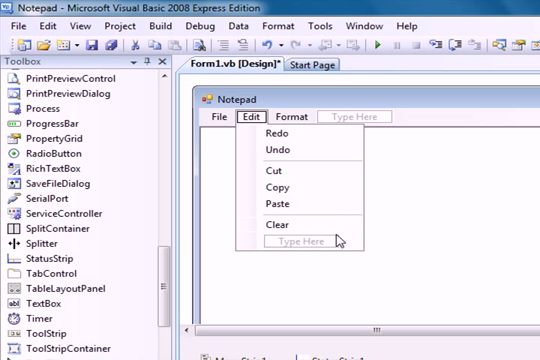
{"action": "left_click", "coordinate": [298, 240]}
{"action": "type", "text": "Select All"}
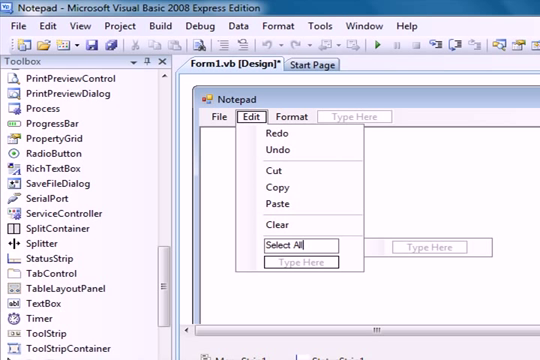
Add Color and Font items under the Format menu
{"action": "left_click", "coordinate": [292, 116]}
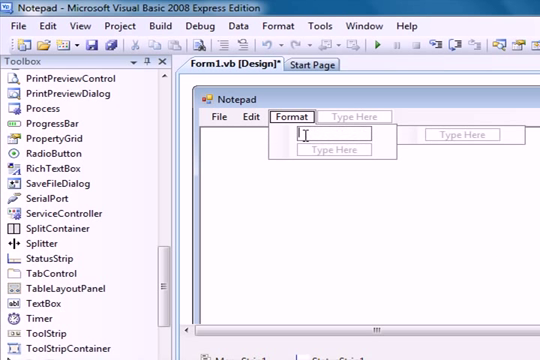
{"action": "type", "text": "Co"}
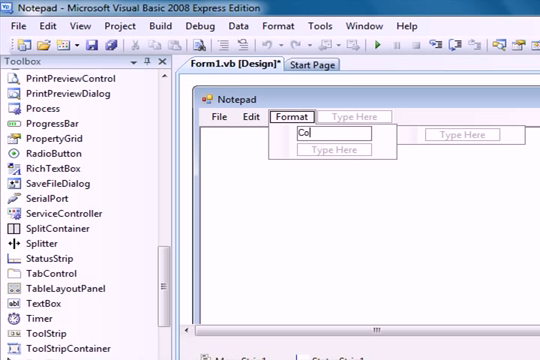
{"action": "type", "text": "lor"}
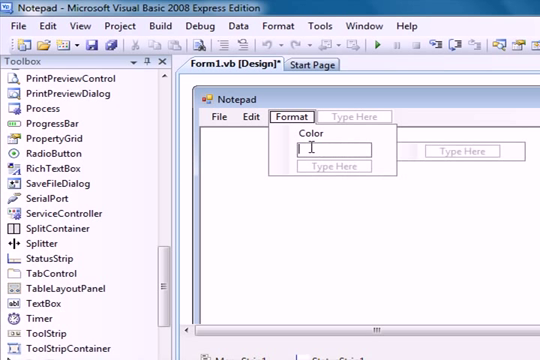
{"action": "type", "text": "Font"}
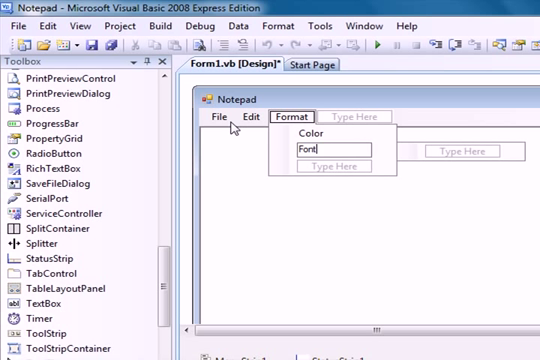
{"action": "mouse_move", "coordinate": [252, 180]}
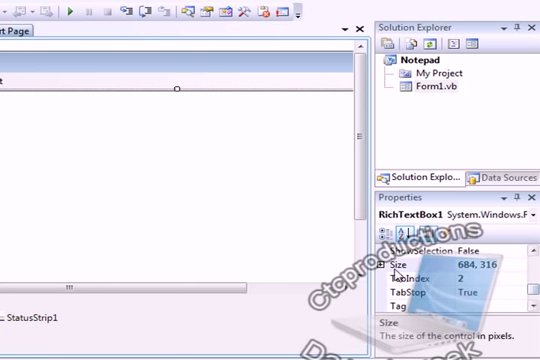
{"action": "left_click", "coordinate": [388, 264]}
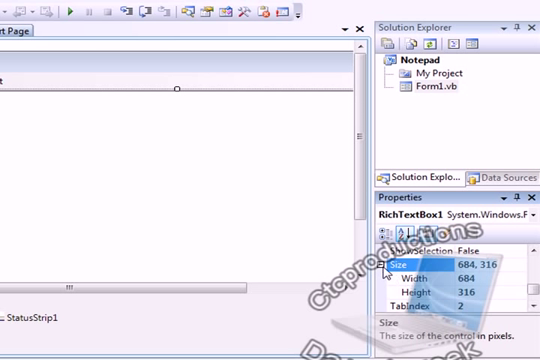
{"action": "scroll", "scroll_direction": "down", "scroll_amount": 3}
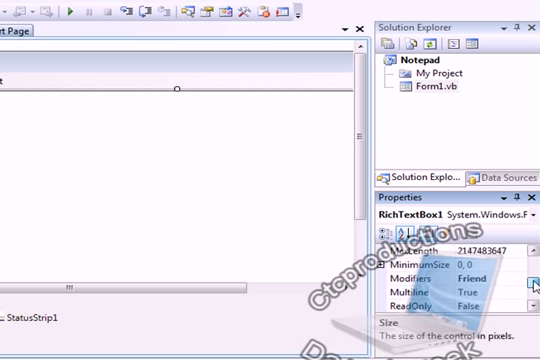
{"action": "scroll", "scroll_direction": "up", "scroll_amount": 3}
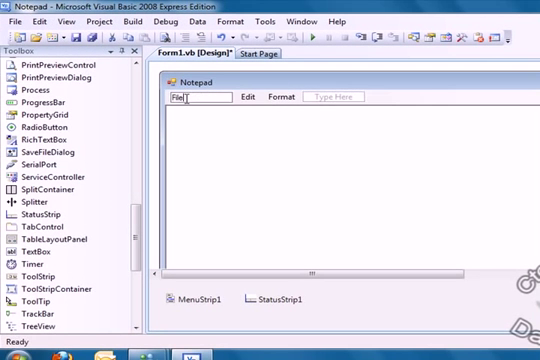
Write Open and Save click handlers using OpenFileDialog and SaveFileDialog with the RichTextBox
{"action": "left_click", "coordinate": [180, 96]}
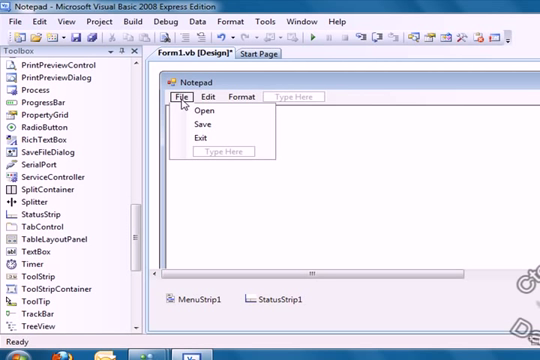
{"action": "left_click", "coordinate": [208, 112]}
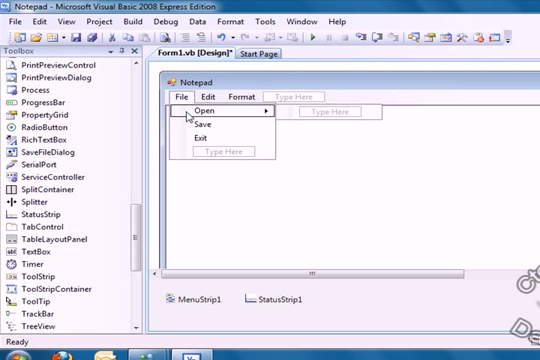
{"action": "double_click", "coordinate": [208, 112]}
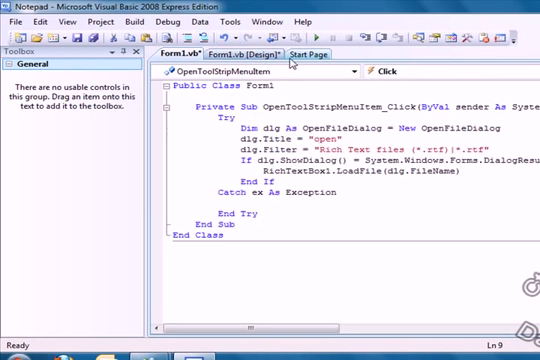
{"action": "mouse_move", "coordinate": [254, 56]}
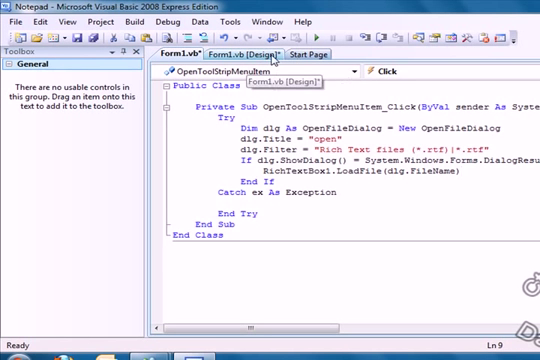
{"action": "left_click", "coordinate": [236, 54]}
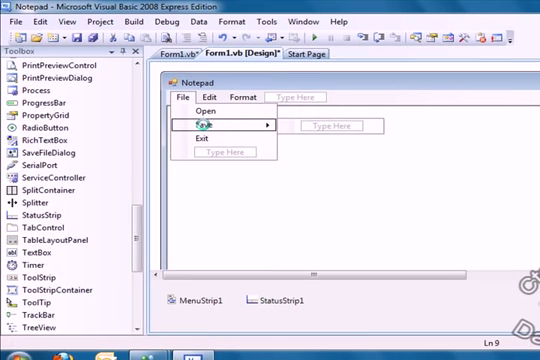
{"action": "double_click", "coordinate": [208, 124]}
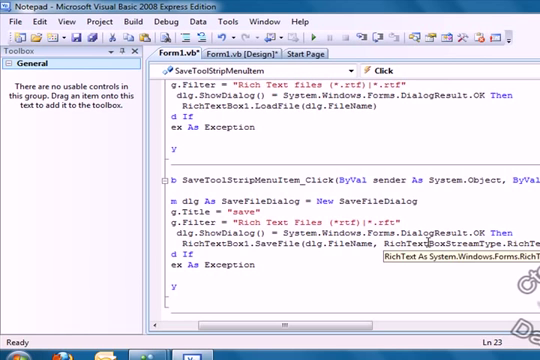
{"action": "left_click", "coordinate": [320, 48]}
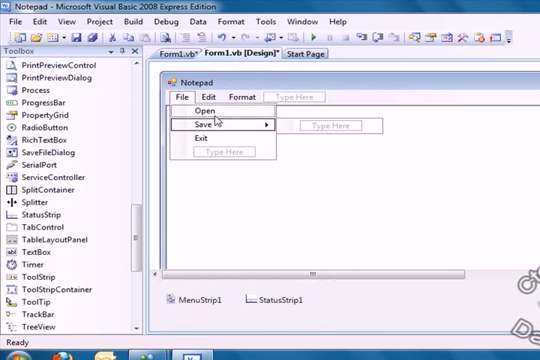
{"action": "mouse_move", "coordinate": [220, 136]}
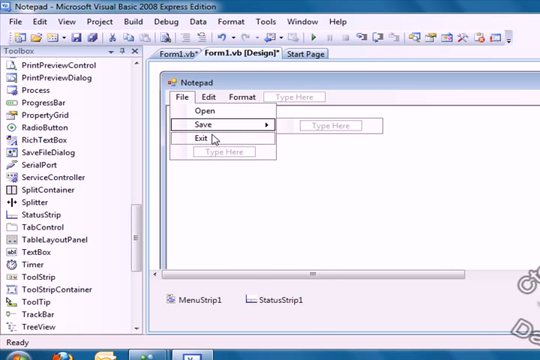
Code the Exit handler with End and the Redo handler calling RichTextBox1.Redo()
{"action": "double_click", "coordinate": [194, 138]}
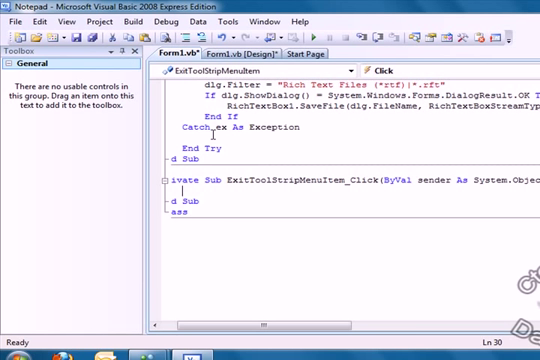
{"action": "type", "text": "end"}
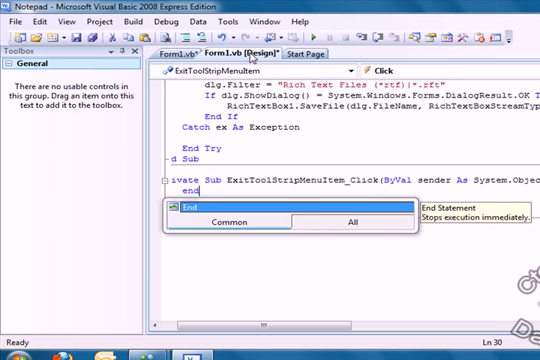
{"action": "left_click", "coordinate": [240, 56]}
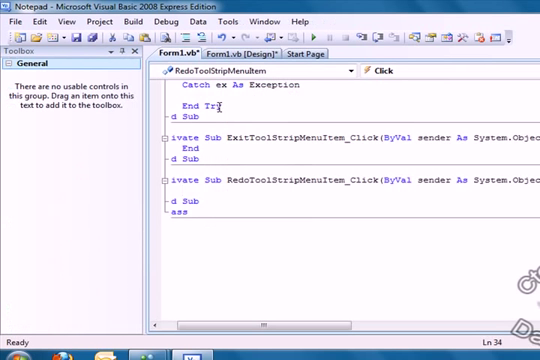
{"action": "type", "text": "richtextbox1"}
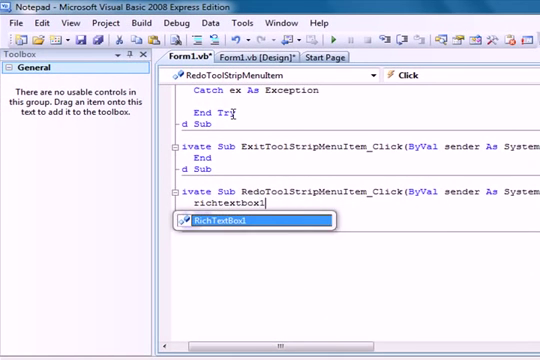
{"action": "type", "text": ".redo("}
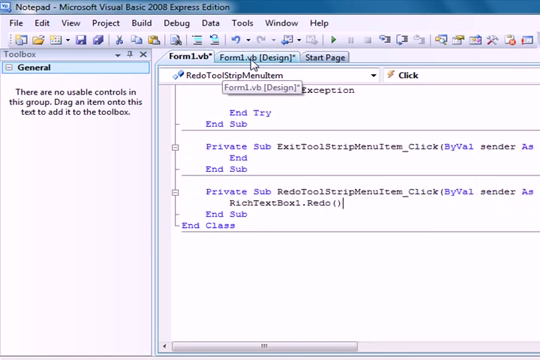
{"action": "left_click", "coordinate": [270, 52]}
{"action": "type", "text": "RichTextBox1.Undo()"}
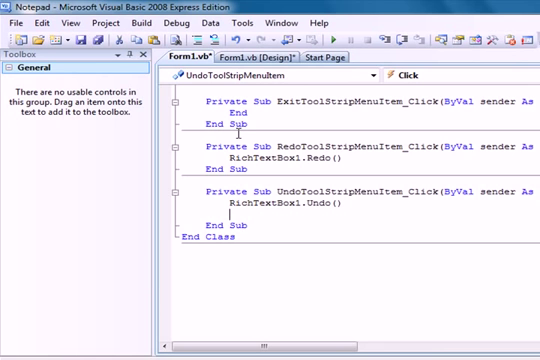
Code the Undo, Cut, Copy, Paste and Clear handlers calling the matching RichTextBox1 methods
{"action": "left_click", "coordinate": [252, 58]}
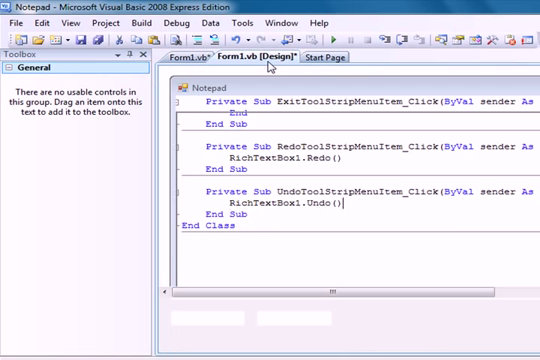
{"action": "left_click", "coordinate": [268, 66]}
{"action": "type", "text": "RichTextBox1.Copy()"}
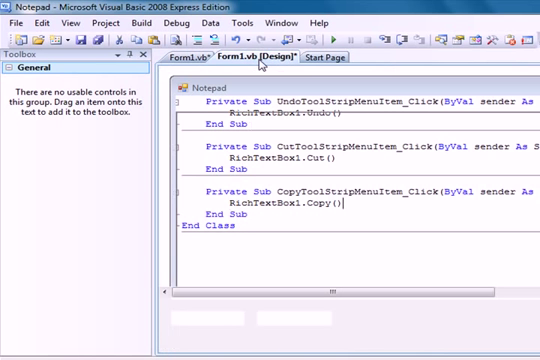
{"action": "left_click", "coordinate": [260, 62]}
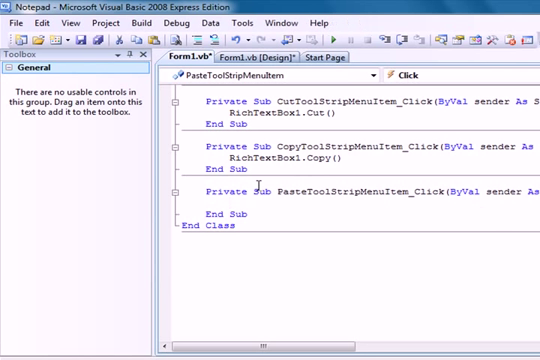
{"action": "type", "text": "richtextbox1"}
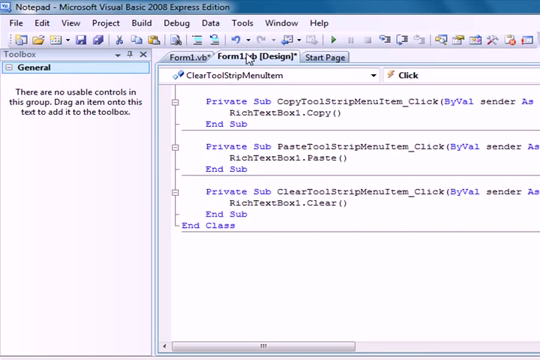
{"action": "left_click", "coordinate": [268, 56]}
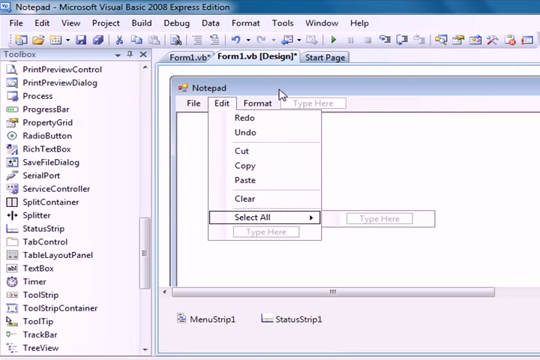
Write the Select All handler and run the Notepad app to test it
{"action": "left_click", "coordinate": [272, 104]}
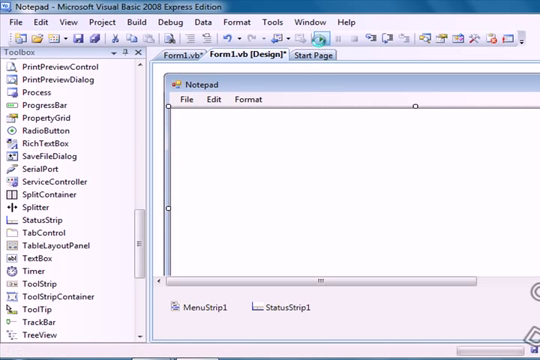
{"action": "mouse_move", "coordinate": [318, 36]}
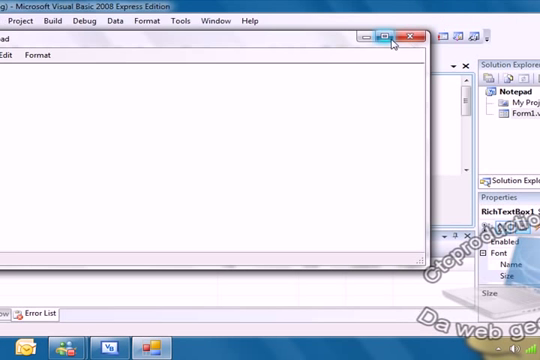
Maximize the running app, set the text to Segoe Script Oblique, then start File > Save
{"action": "left_click", "coordinate": [388, 36]}
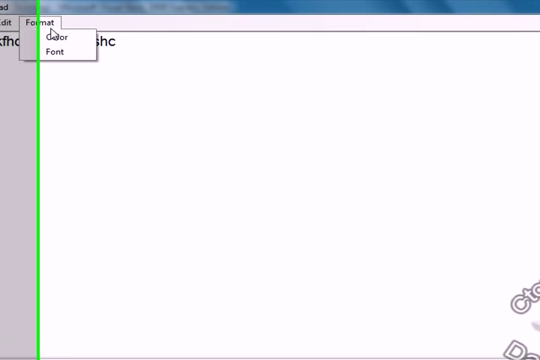
{"action": "left_click", "coordinate": [48, 52]}
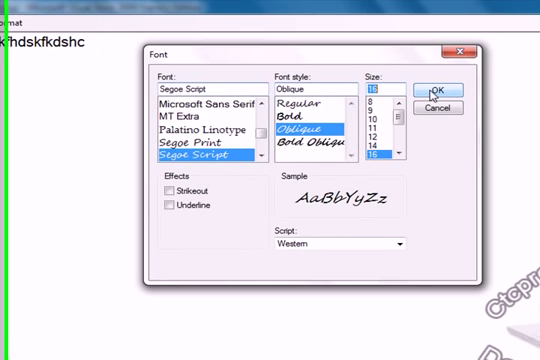
{"action": "left_click", "coordinate": [432, 92]}
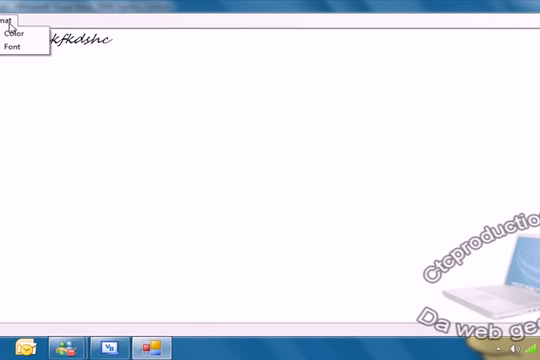
{"action": "left_click", "coordinate": [16, 38]}
{"action": "type", "text": "blah"}
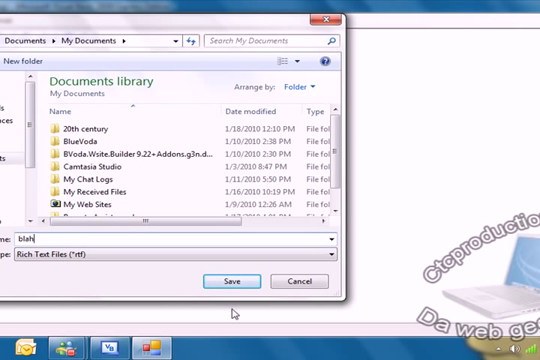
Save the text as an .rtf file and reopen that file in the editor
{"action": "left_click", "coordinate": [228, 280]}
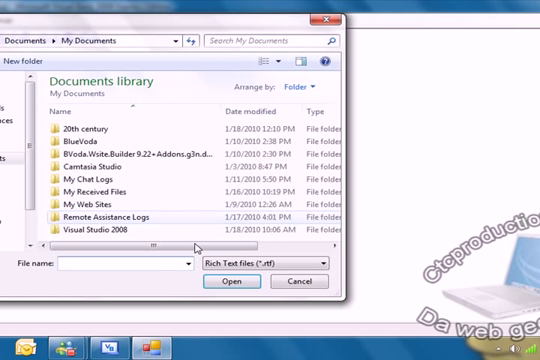
{"action": "type", "text": "blah"}
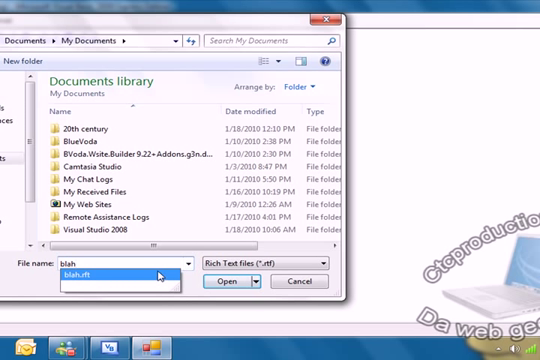
{"action": "left_click", "coordinate": [230, 280]}
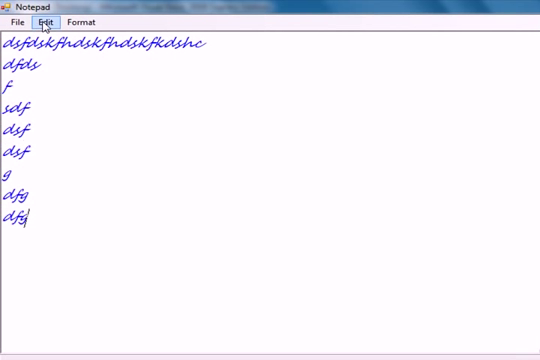
Apply Edit > Clear and Edit > Cut to the text, emptying the page
{"action": "left_click", "coordinate": [44, 20]}
{"action": "type", "text": "fdgfdg"}
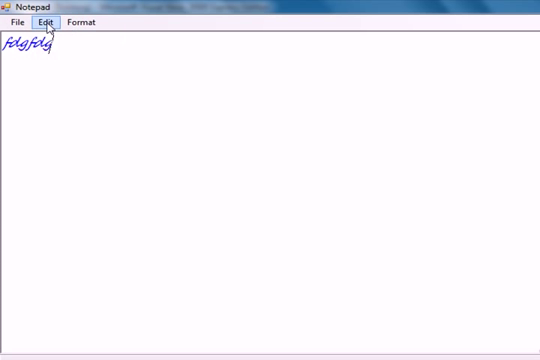
{"action": "left_click", "coordinate": [48, 22]}
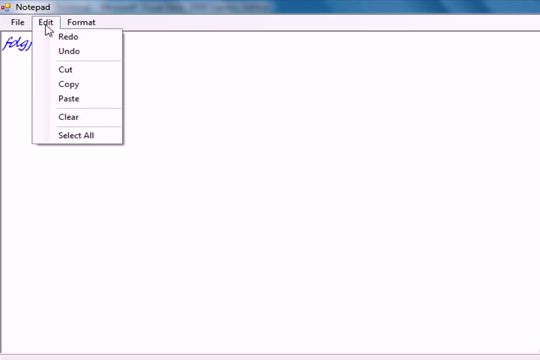
{"action": "mouse_move", "coordinate": [80, 116]}
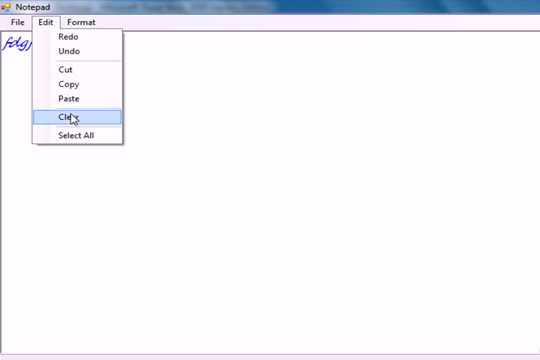
{"action": "mouse_move", "coordinate": [76, 84]}
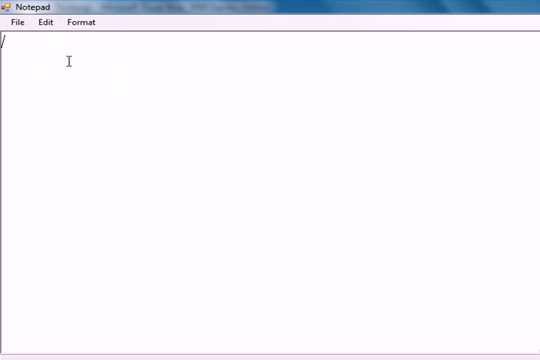
{"action": "left_click", "coordinate": [38, 24]}
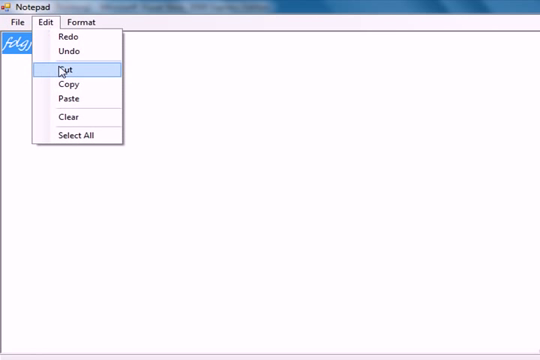
{"action": "mouse_move", "coordinate": [70, 84]}
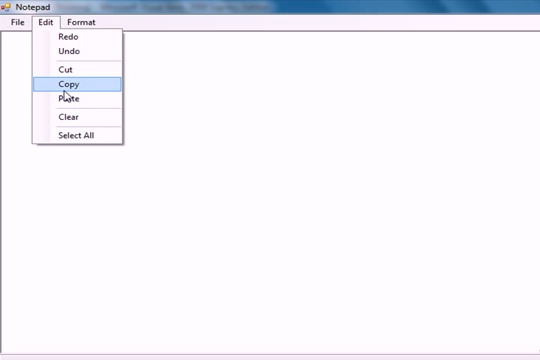
Use Edit > Copy, refocus the empty text area and bring up the Format menu
{"action": "left_click", "coordinate": [72, 100]}
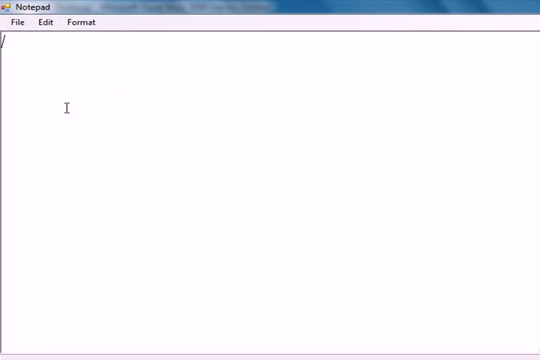
{"action": "left_click", "coordinate": [40, 18]}
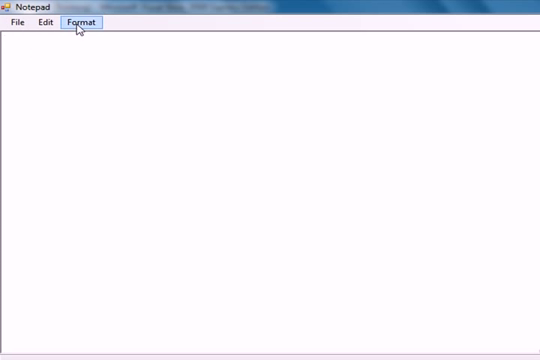
{"action": "left_click", "coordinate": [80, 22]}
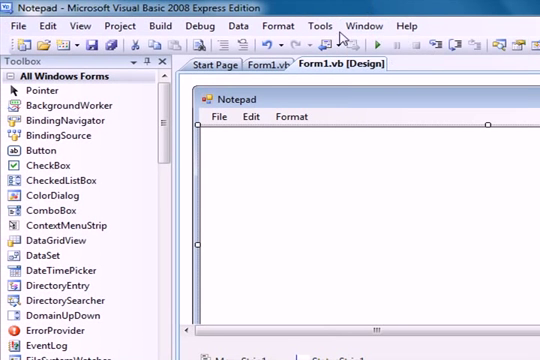
{"action": "mouse_move", "coordinate": [276, 218]}
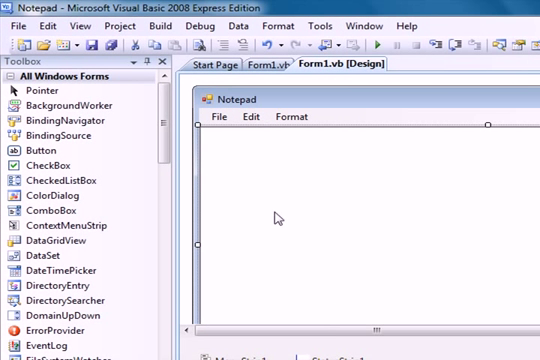